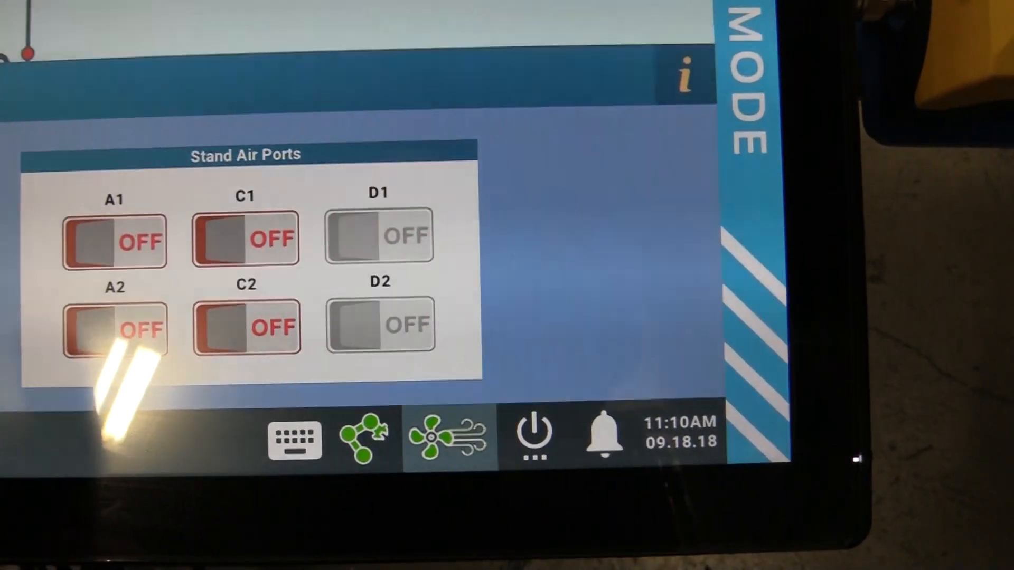
Cycle stand air port A1 on and off, then start the task in Active Mode until execution pauses
left_click(114, 242)
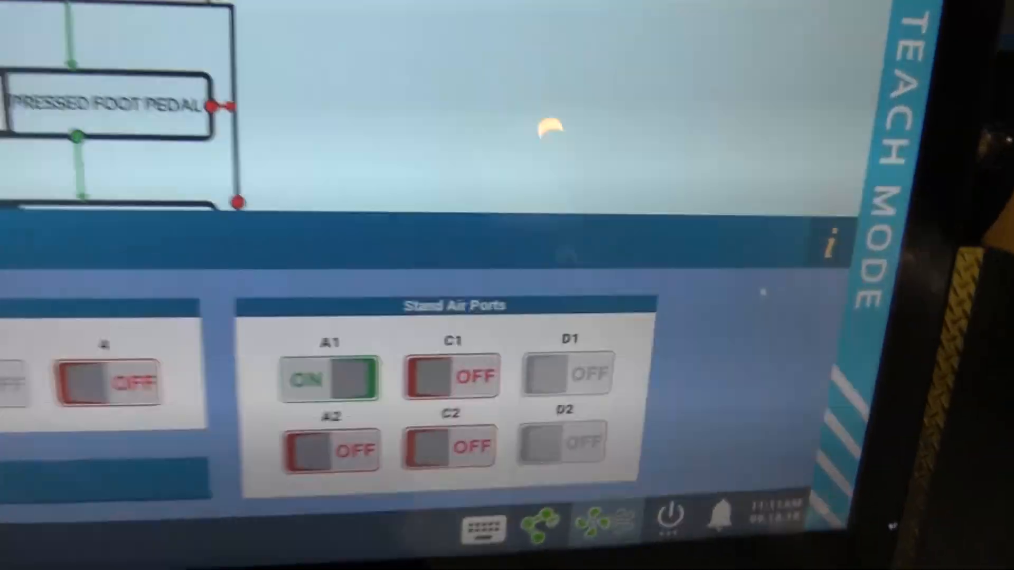
left_click(284, 369)
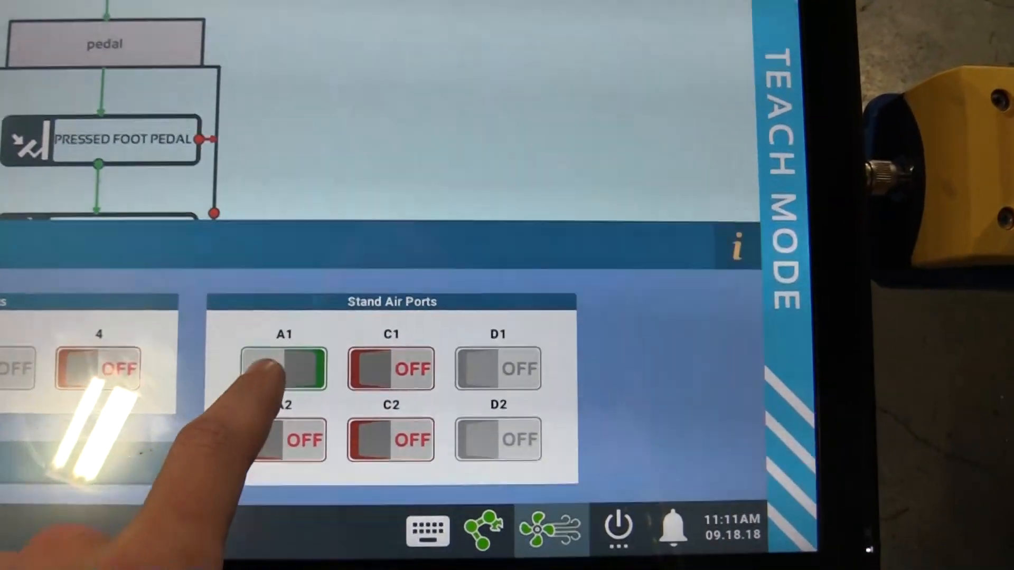
left_click(287, 368)
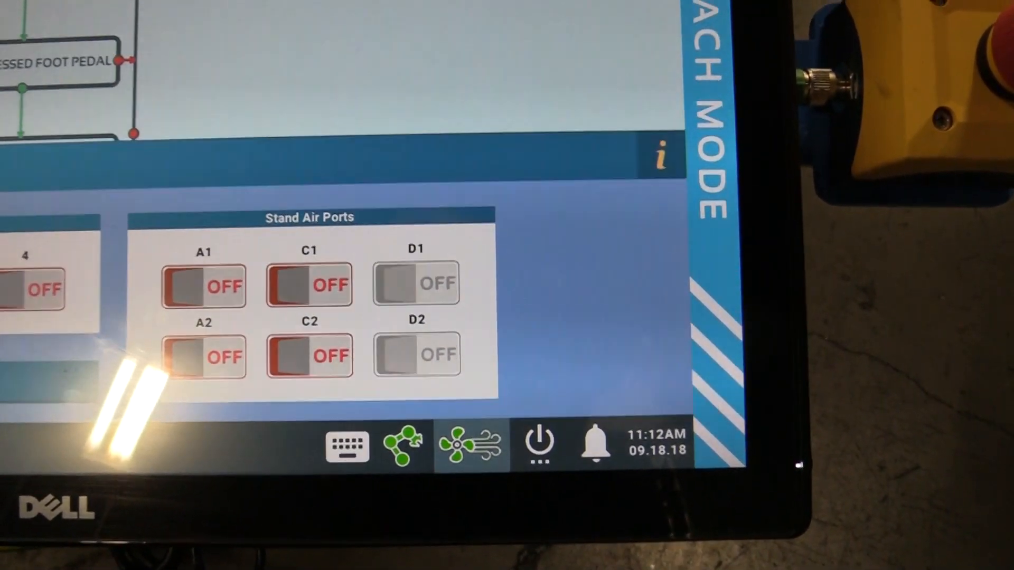
left_click(309, 355)
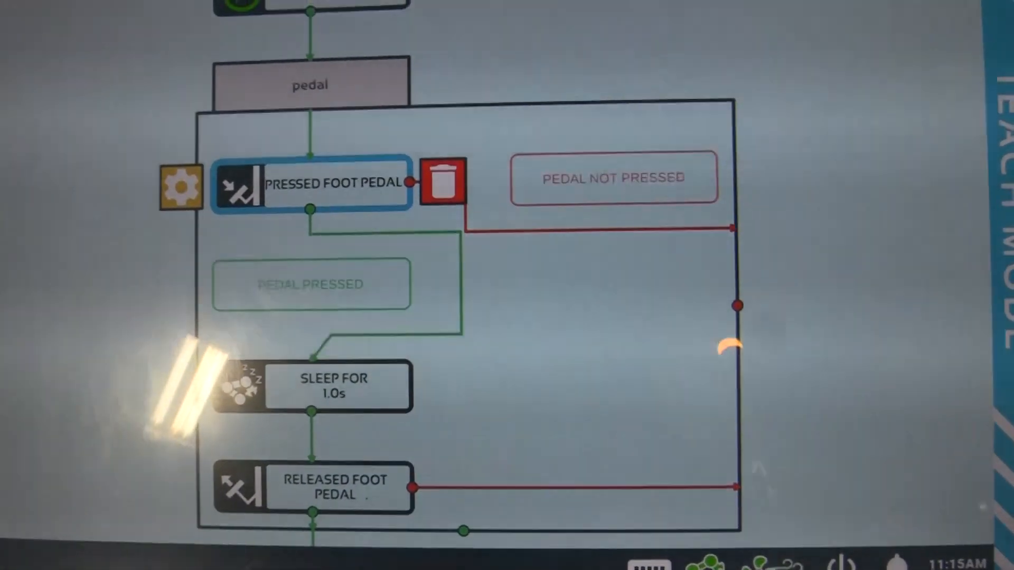
scroll("down", 3)
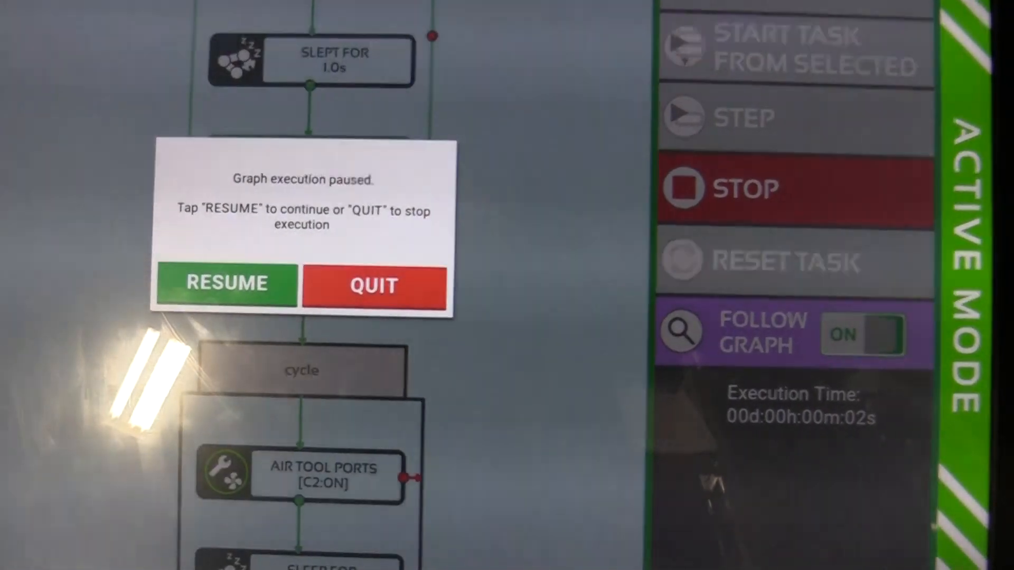
Resume the paused graph execution from the Graph execution paused dialog
left_click(226, 283)
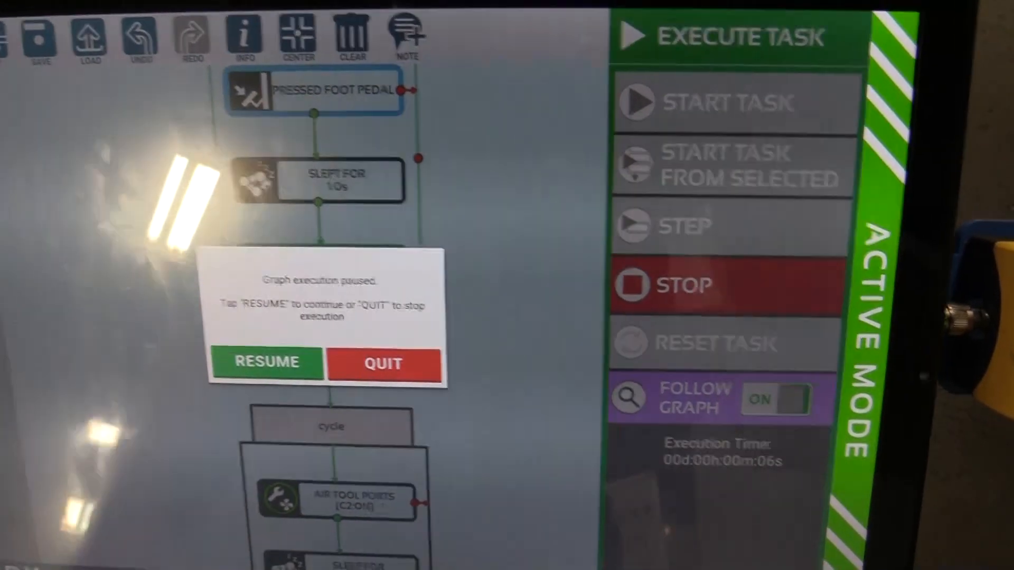
left_click(266, 362)
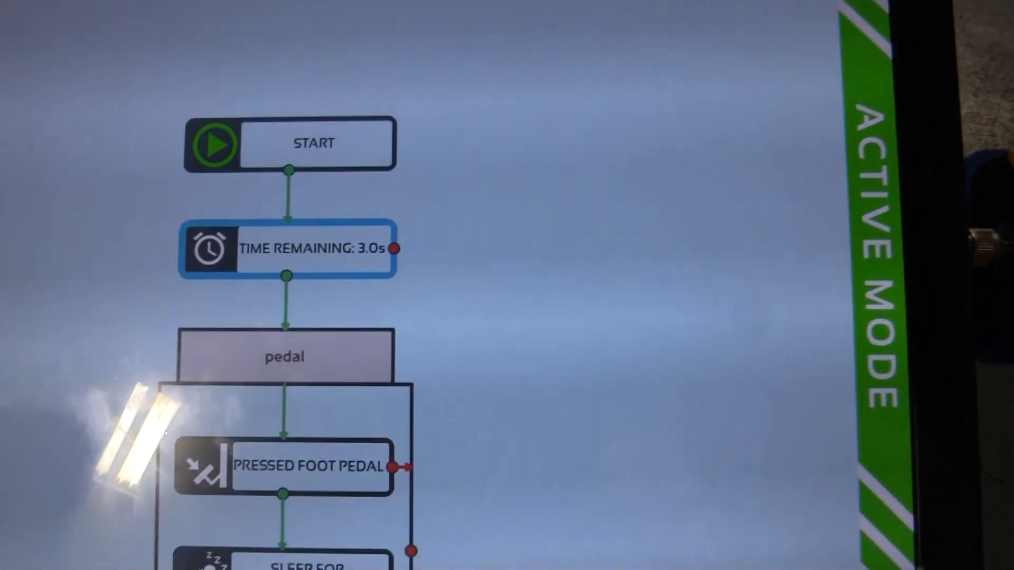
scroll("down", 3)
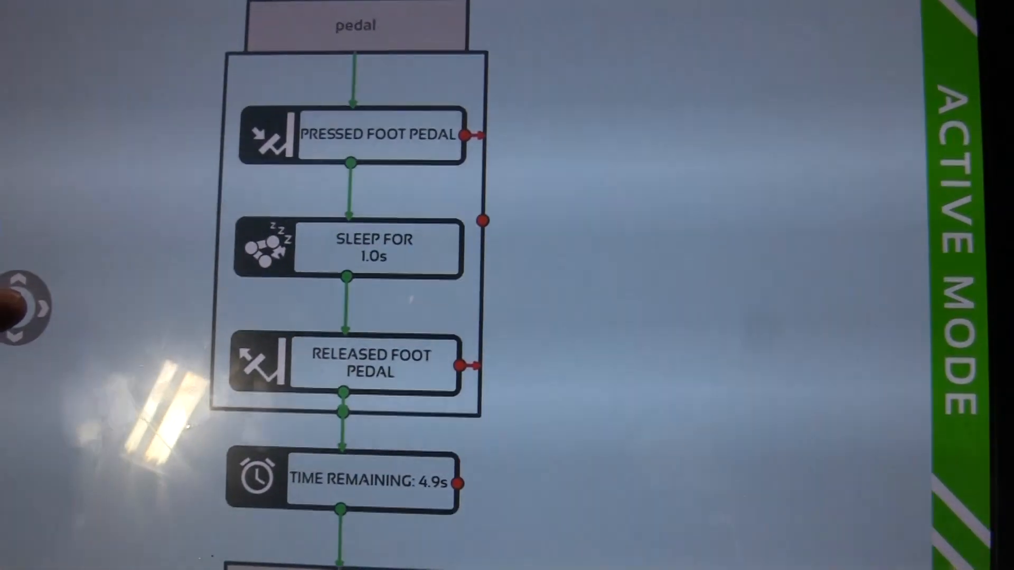
scroll("down", 3)
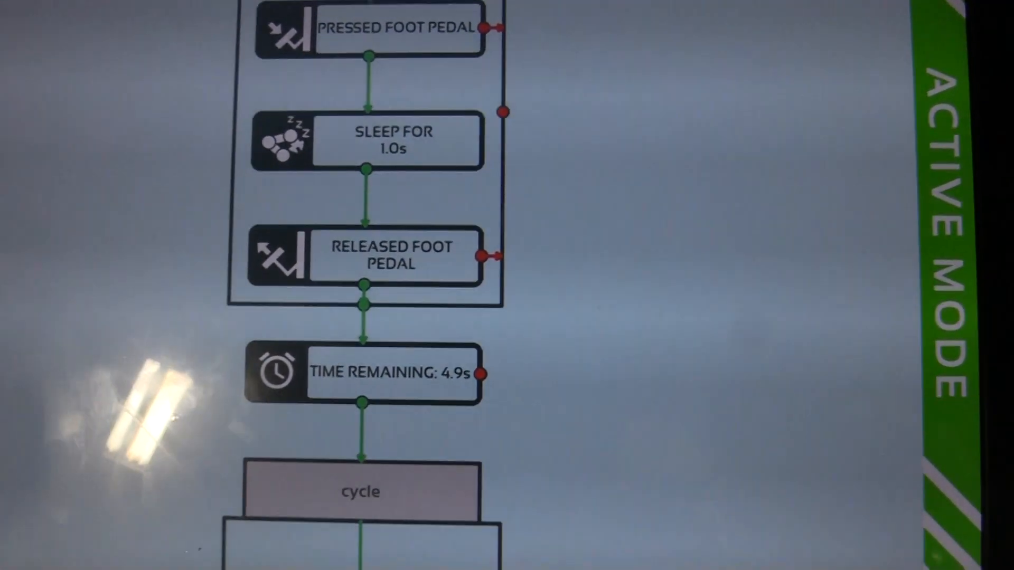
scroll("down", 3)
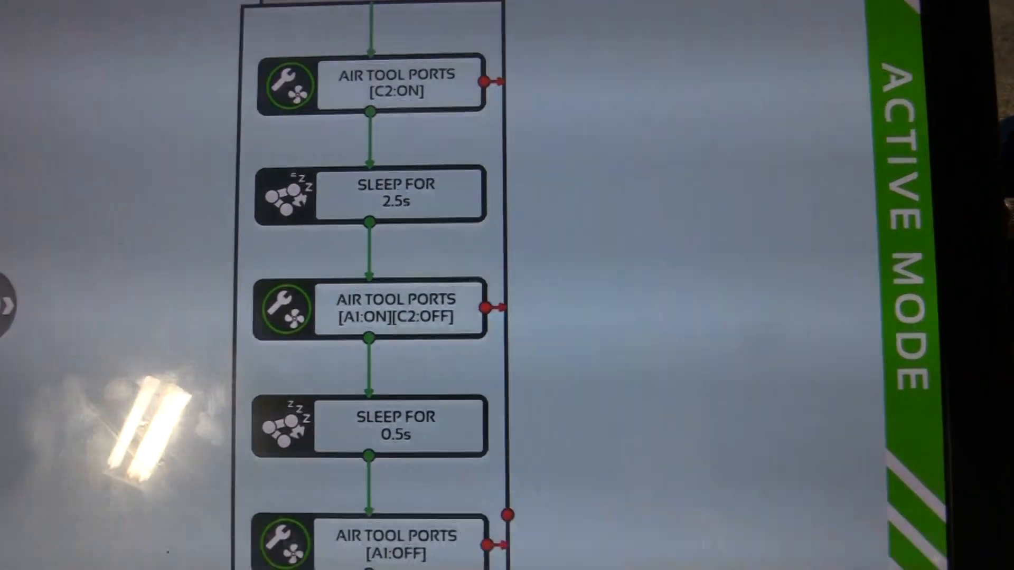
scroll("down", 3)
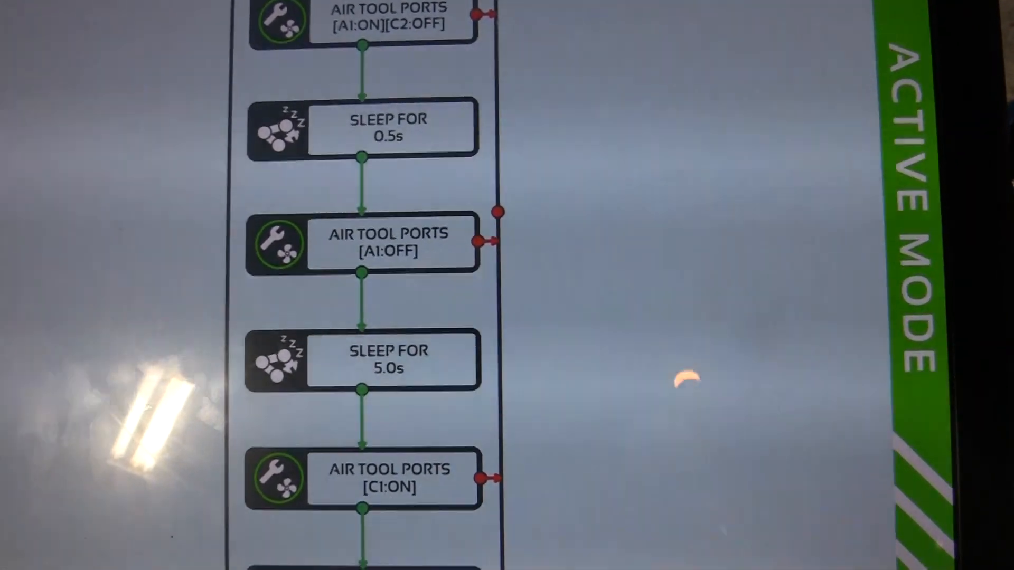
scroll("down", 3)
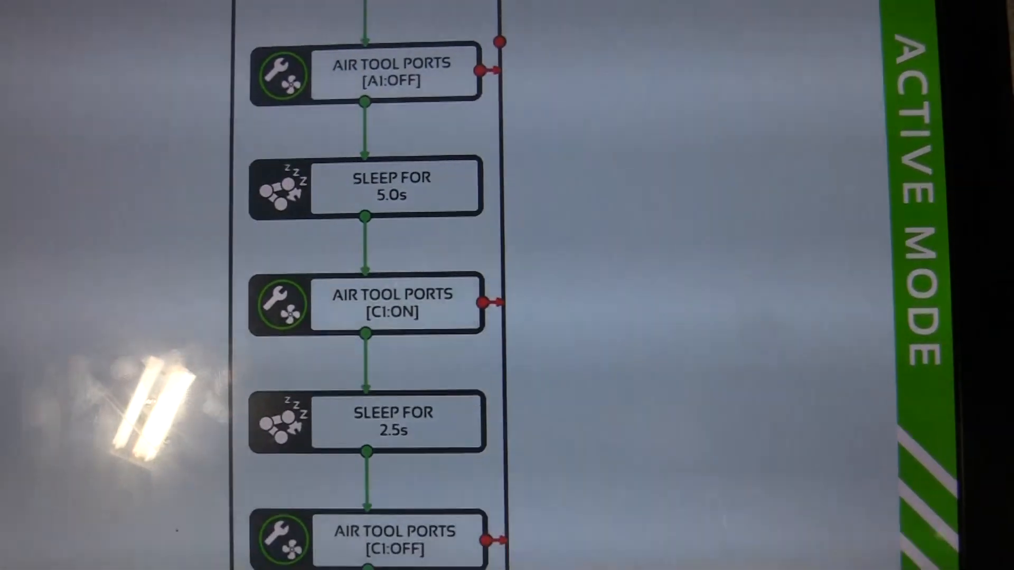
scroll("down", 3)
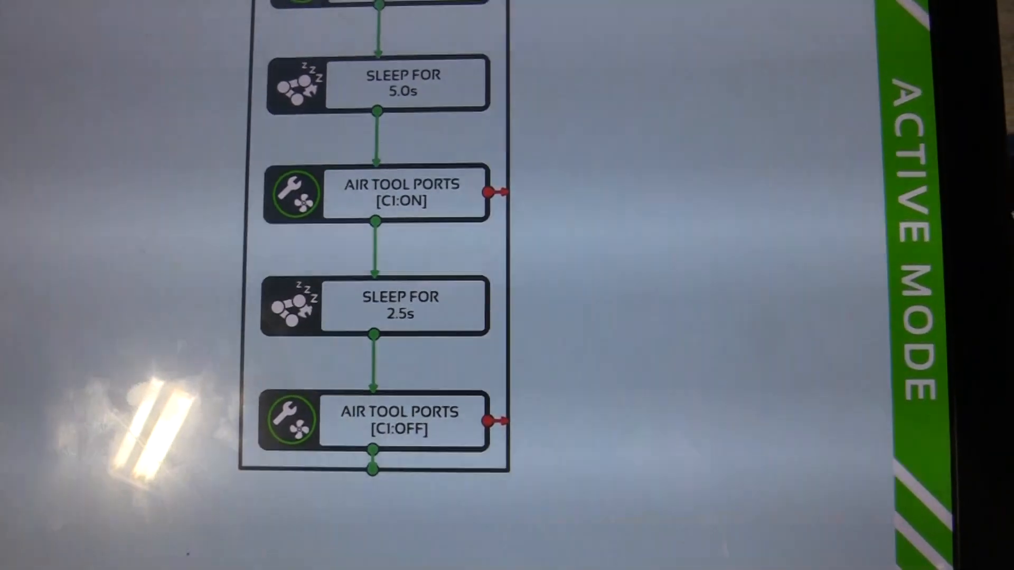